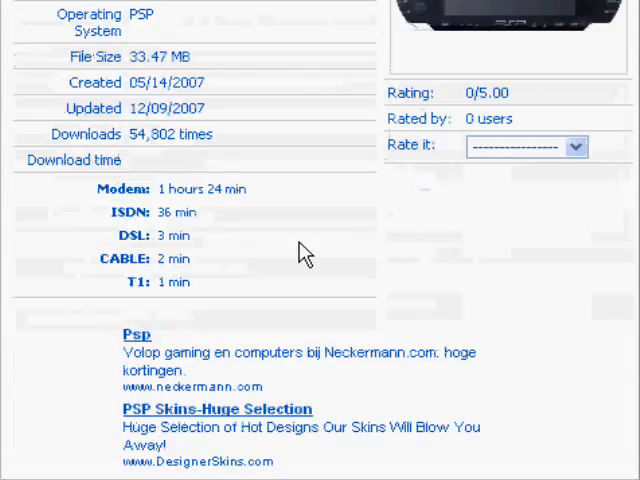
- Download the OWFX Ultimate theme pack RAR and choose to save it to the computer
scroll(down, 3)
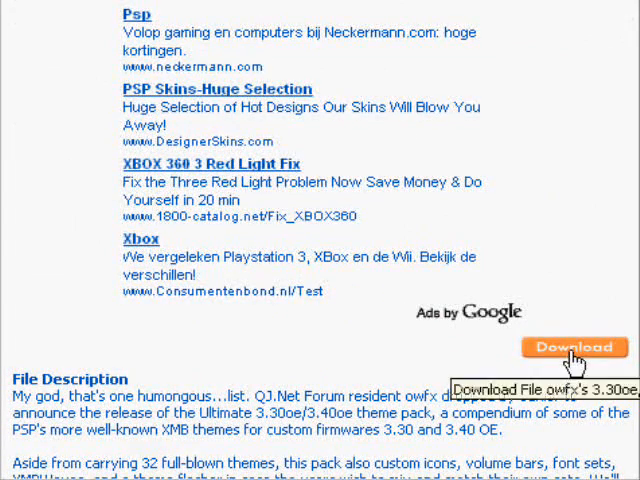
click(574, 348)
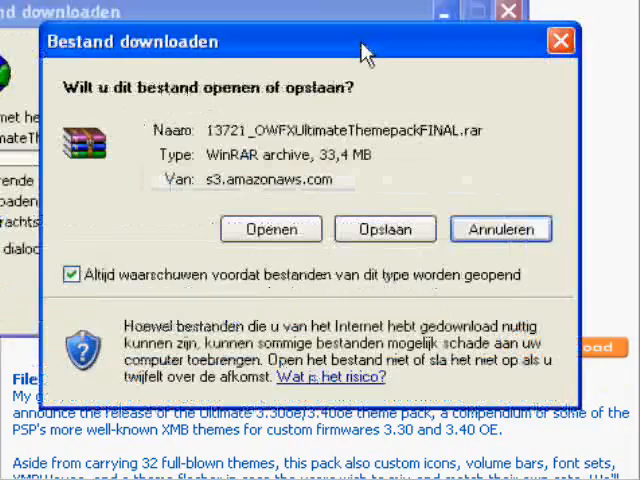
click(384, 228)
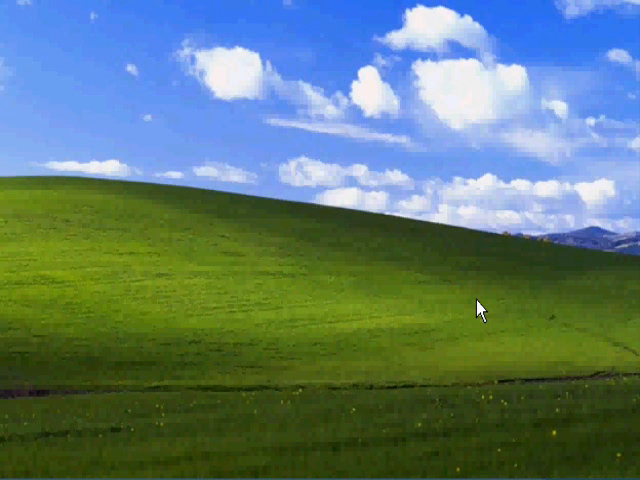
mouse_move(356, 248)
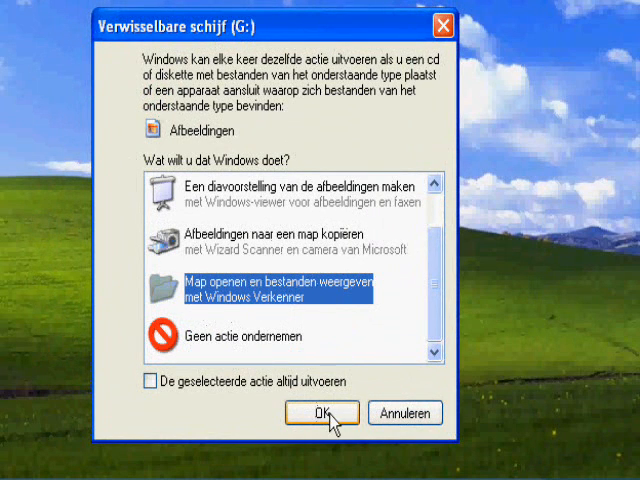
- Open removable drive G: from the AutoPlay dialog to browse the PSP's folders
click(322, 412)
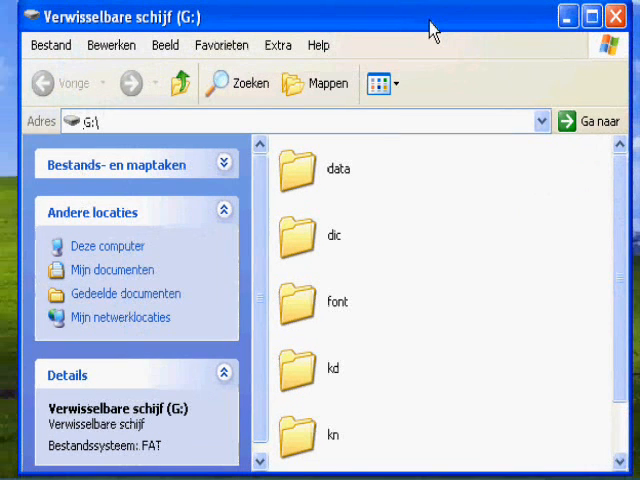
scroll(down, 3)
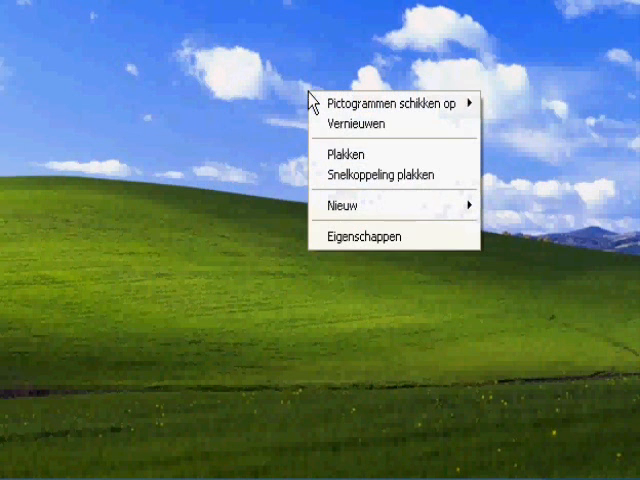
- Create a desktop folder named flash0 and paste the copied files into it
click(338, 204)
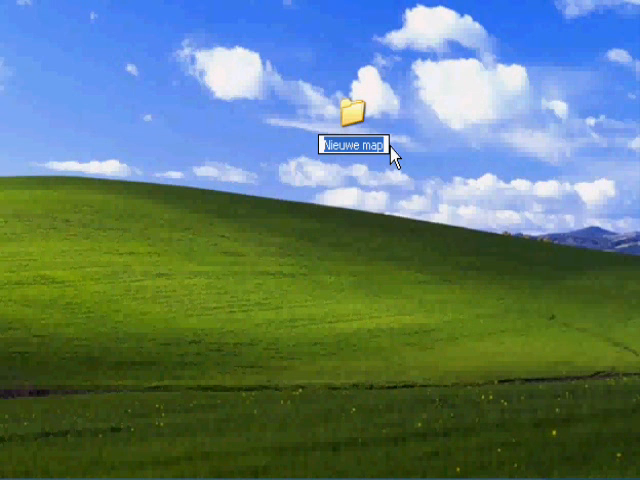
text(flash0)
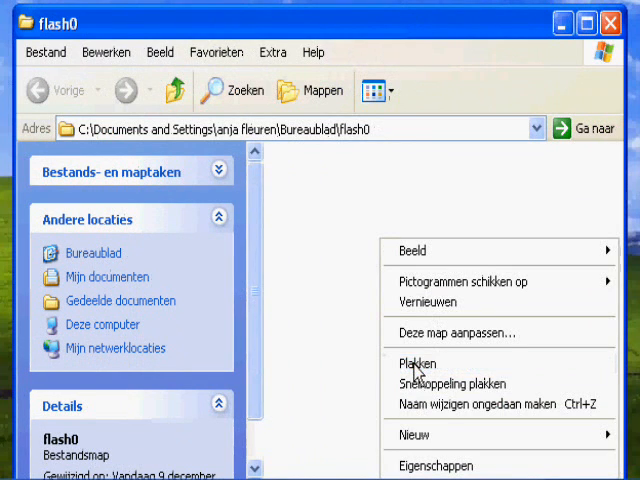
click(416, 364)
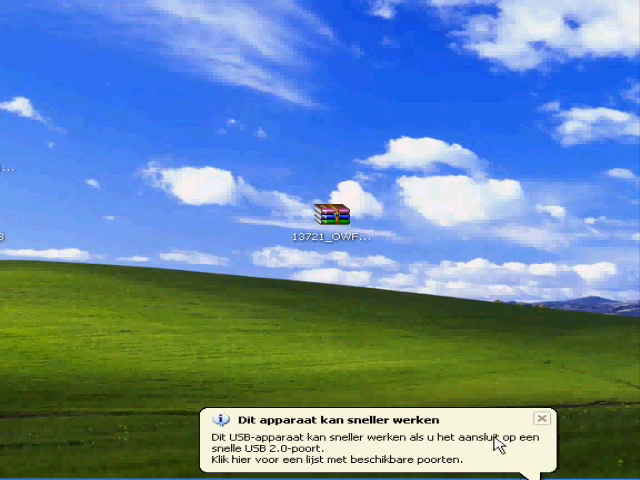
- Browse to G:\vsh\resource, set it aside, and open the theme pack RAR in WinRAR
click(536, 418)
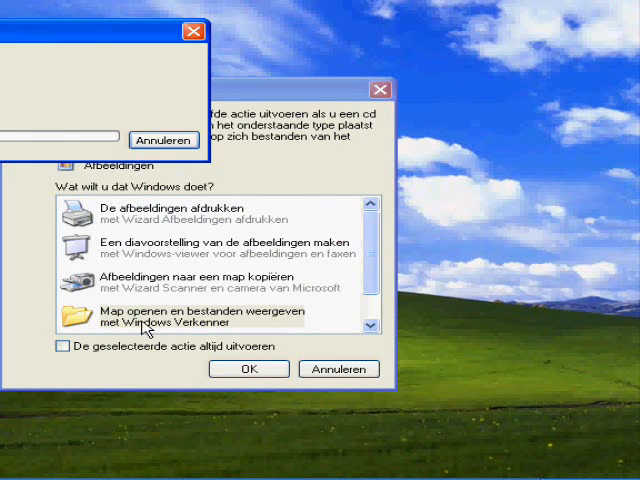
click(248, 368)
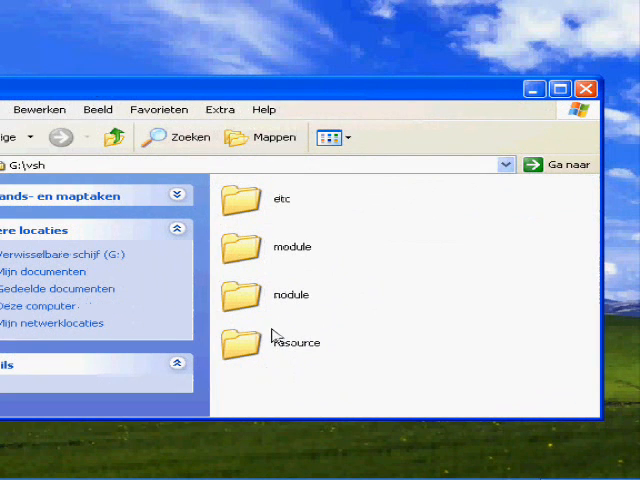
click(240, 342)
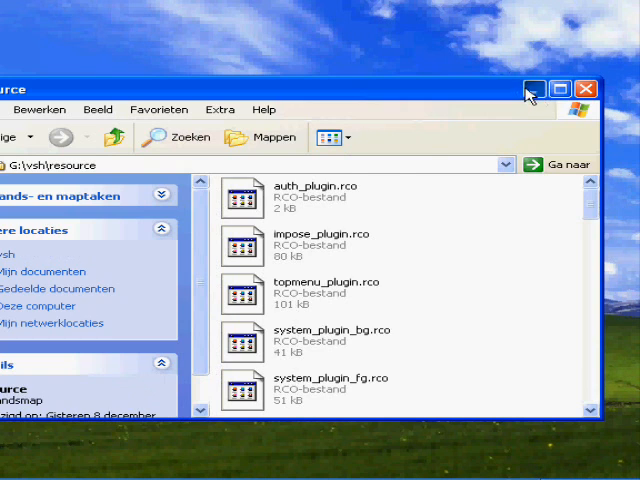
click(588, 88)
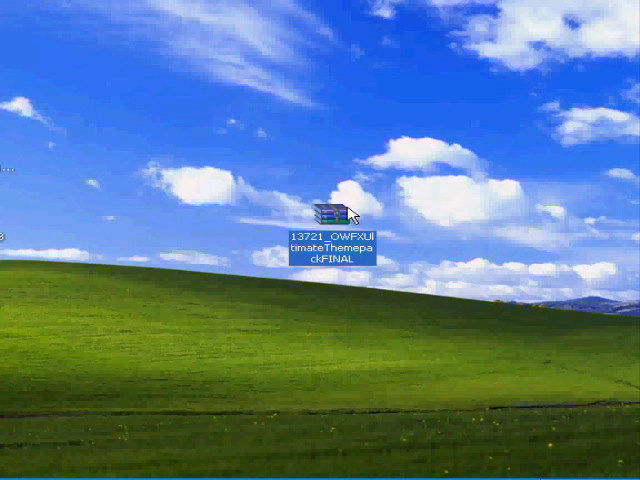
double_click(328, 208)
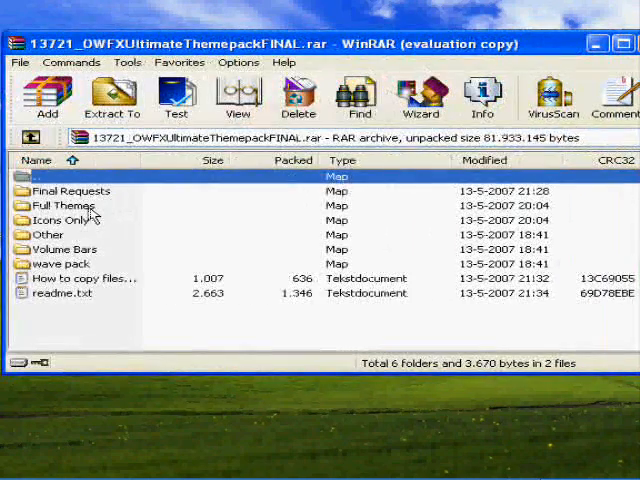
- Navigate the archive into Full Themes > Gears Of War > vsh > resource
double_click(60, 204)
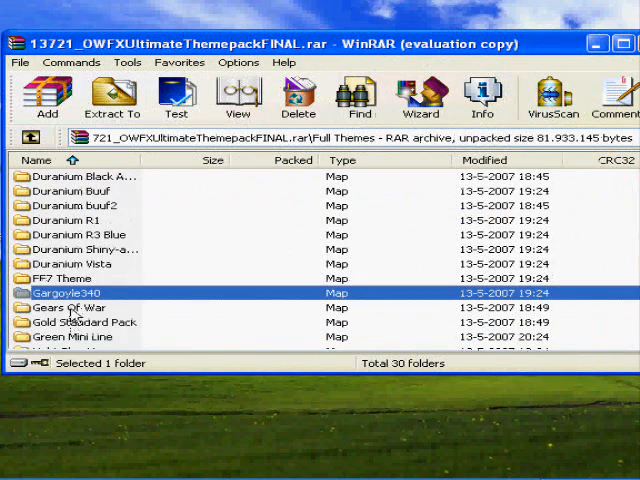
double_click(68, 308)
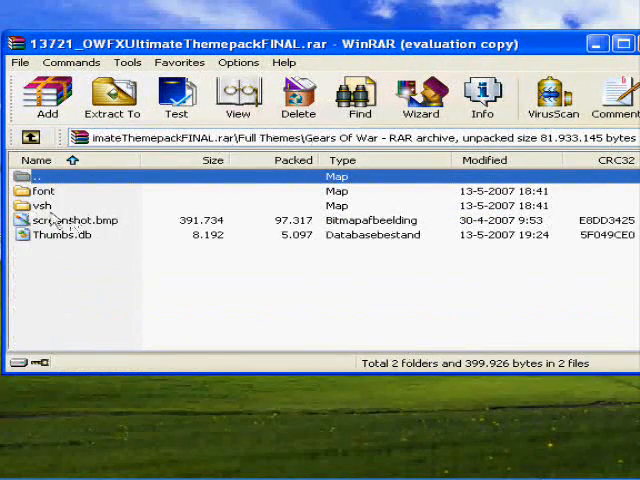
double_click(44, 204)
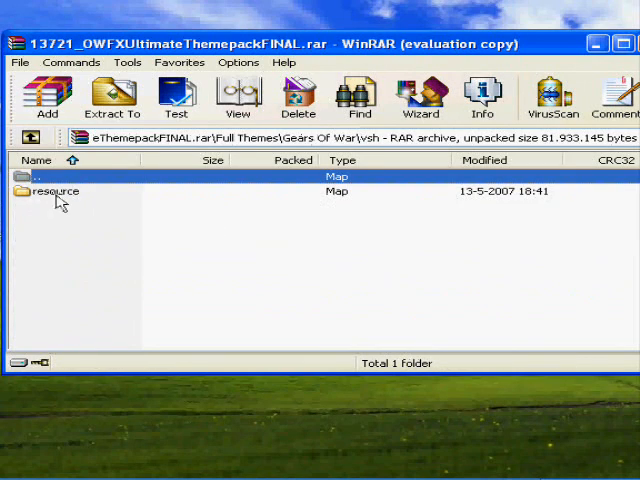
double_click(56, 192)
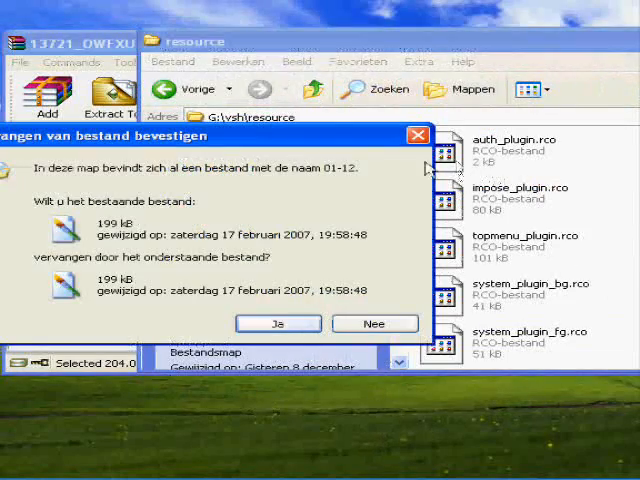
- Confirm overwriting 01-12, system_plugin.rco and topmenu_plugin.rco with the Gears of War versions
click(278, 324)
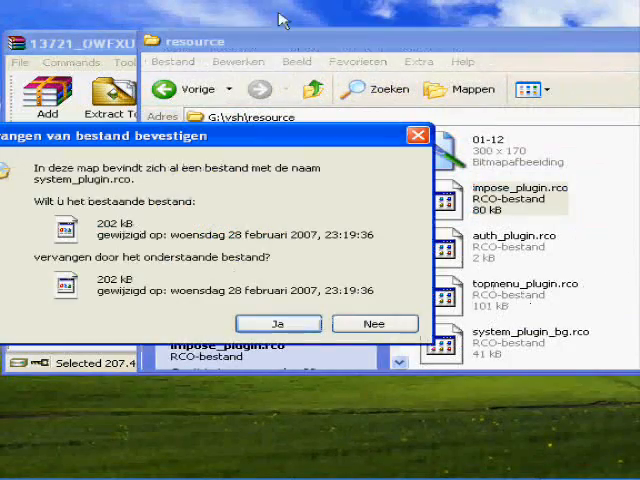
click(278, 324)
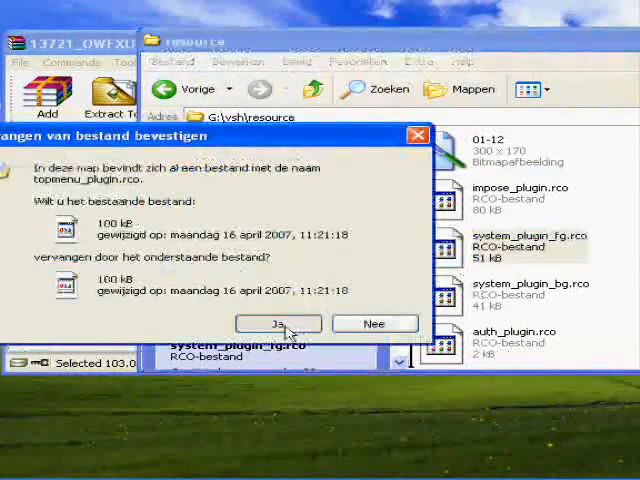
click(276, 324)
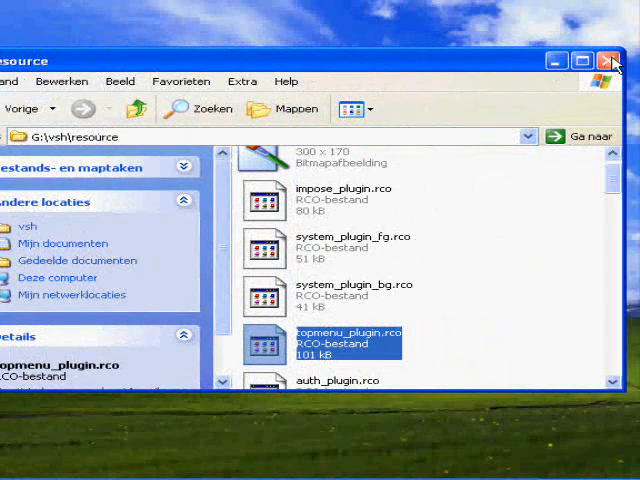
mouse_move(622, 416)
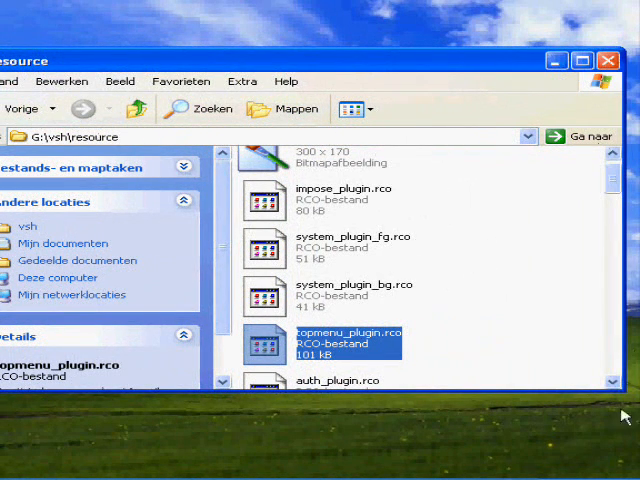